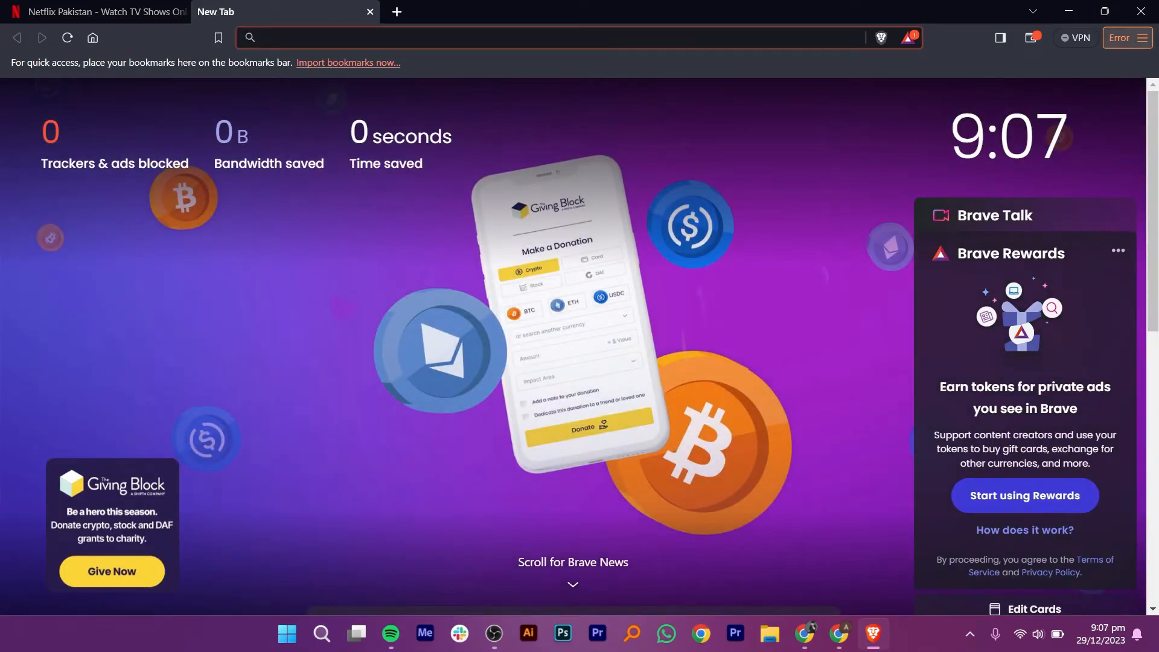
# - Open Brave's Settings page from the main menu
pyautogui.click(1143, 37)
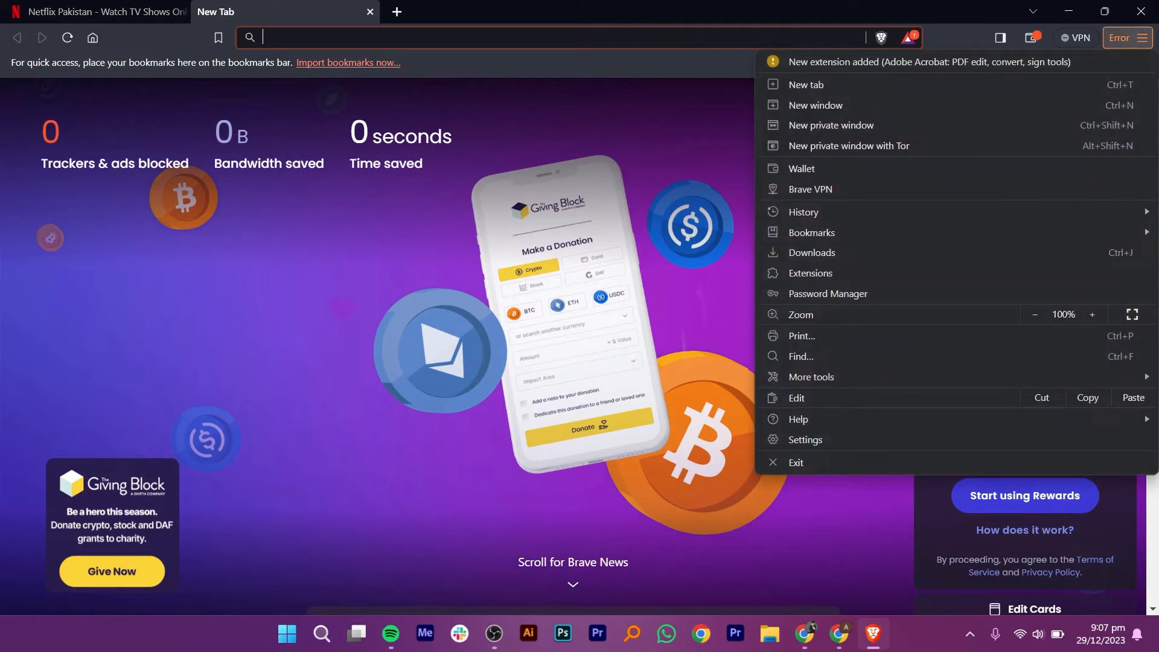
pyautogui.moveTo(804, 439)
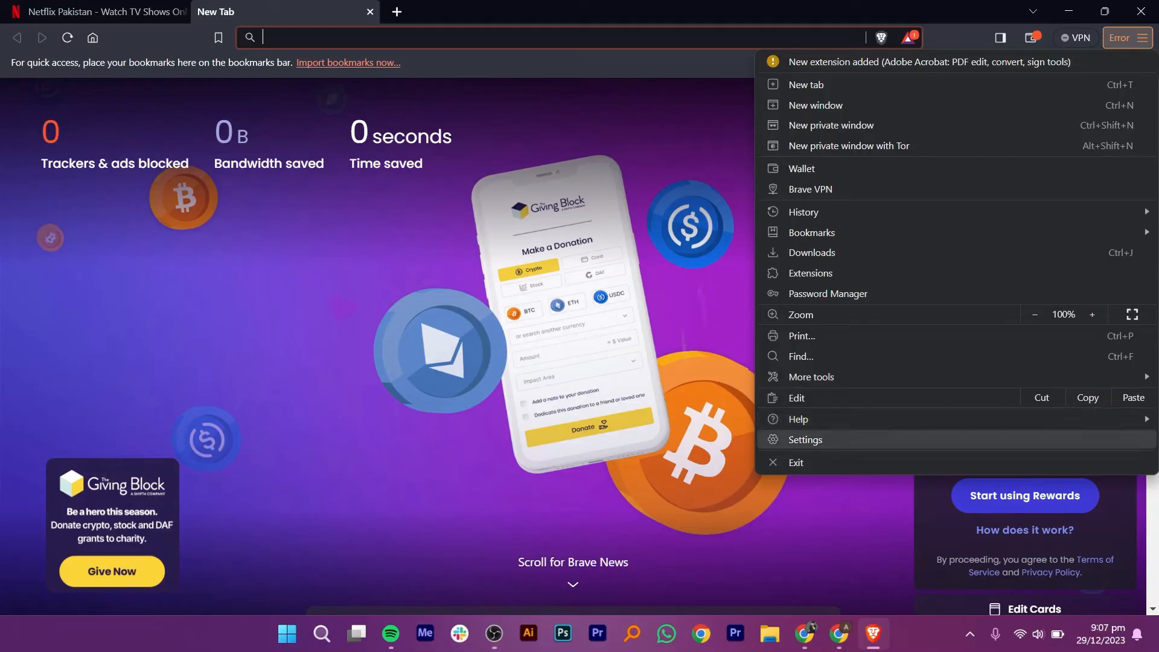
pyautogui.click(805, 439)
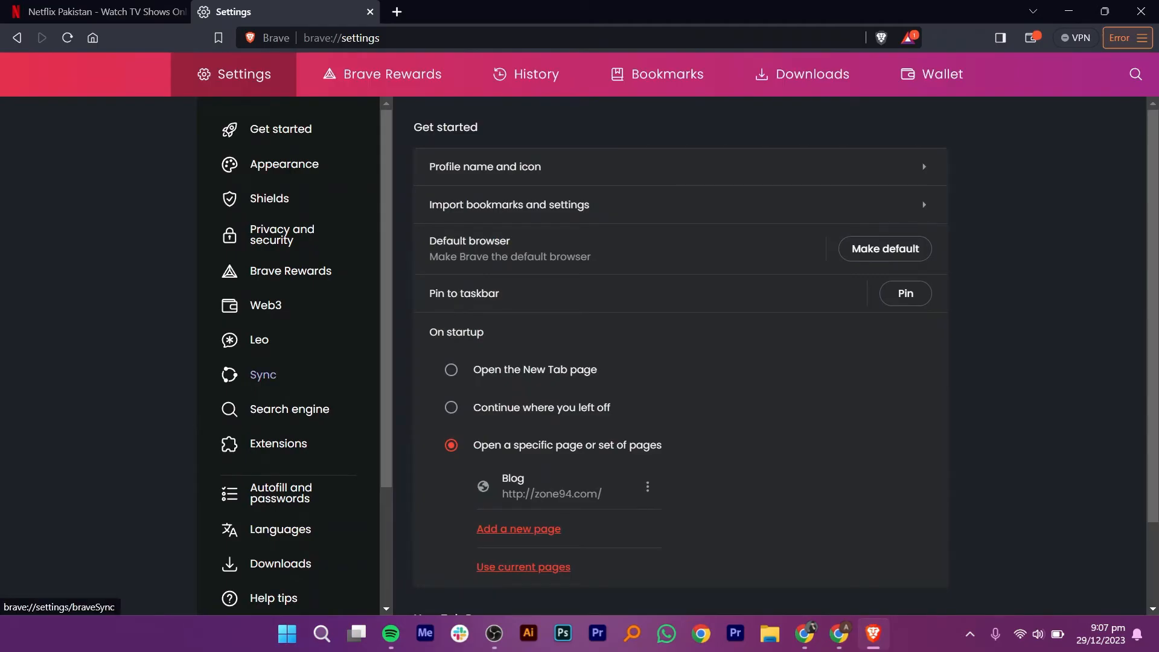
# - Enable the Widevine DRM component under Extensions and relaunch Brave
pyautogui.click(284, 442)
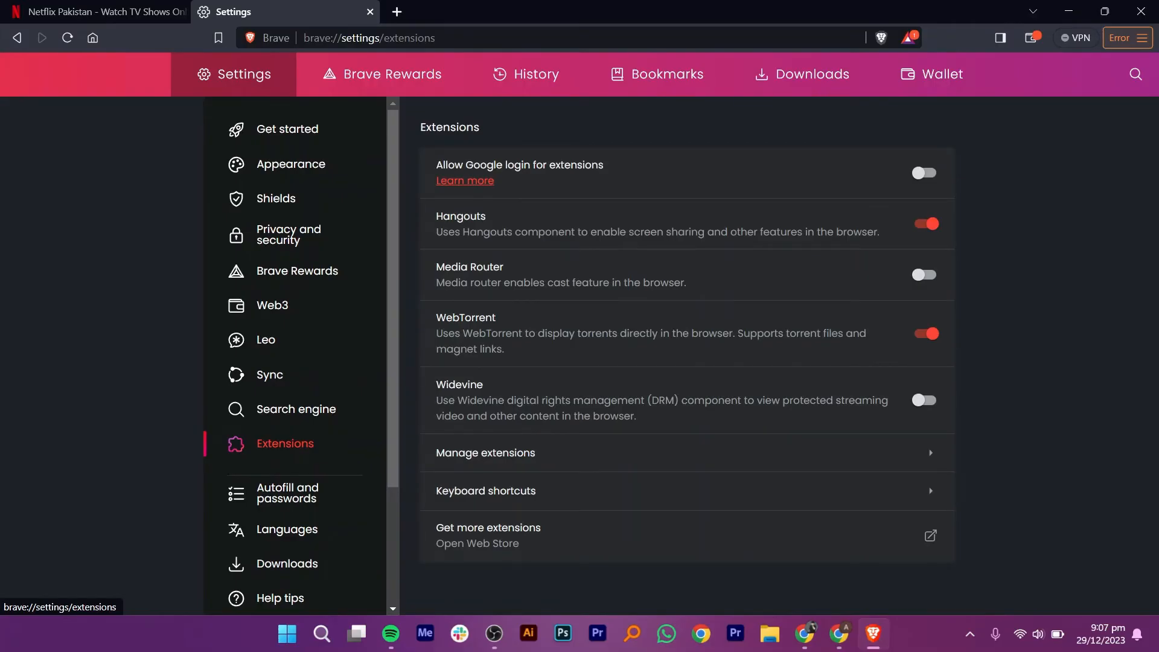
pyautogui.moveTo(484, 452)
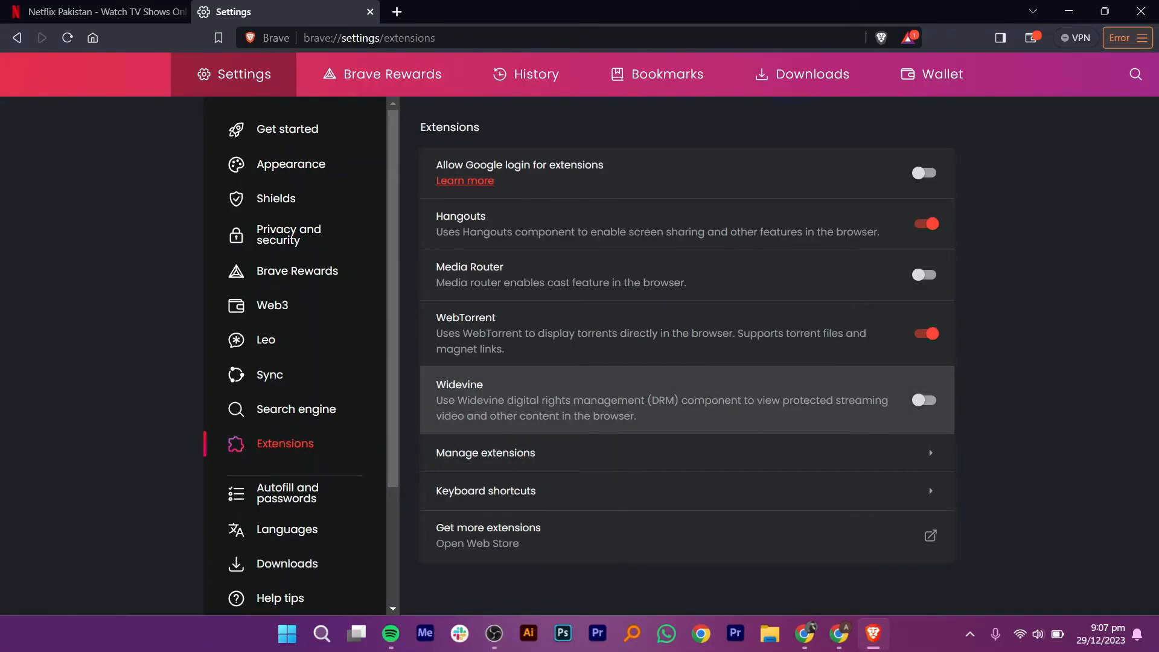
pyautogui.click(924, 399)
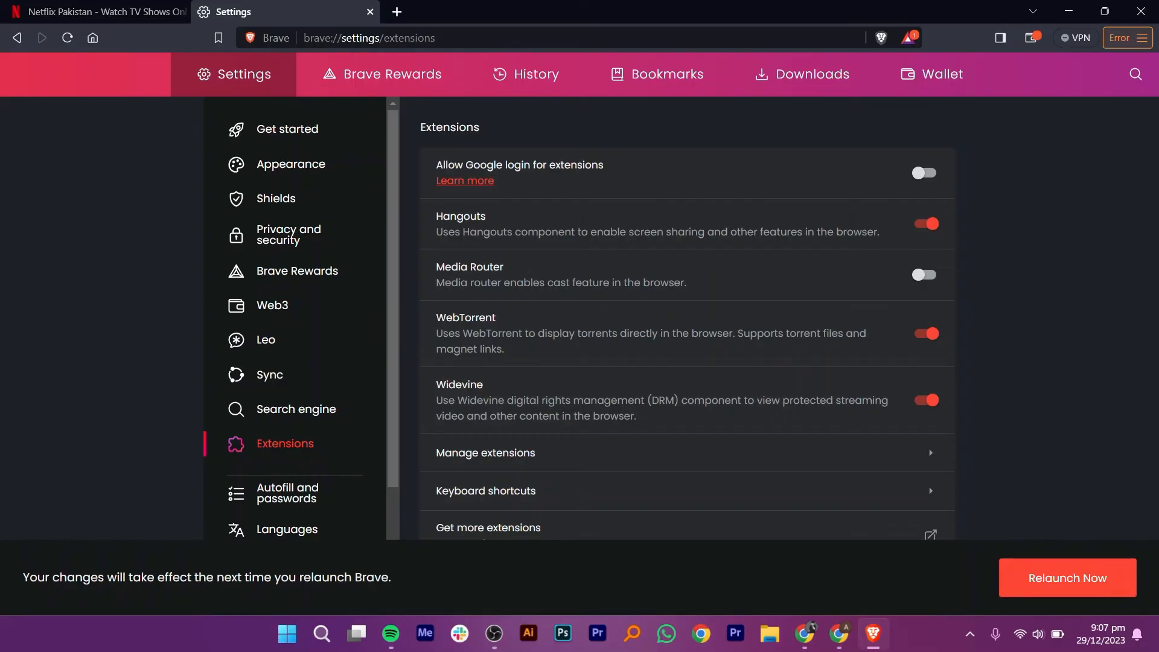
pyautogui.click(96, 13)
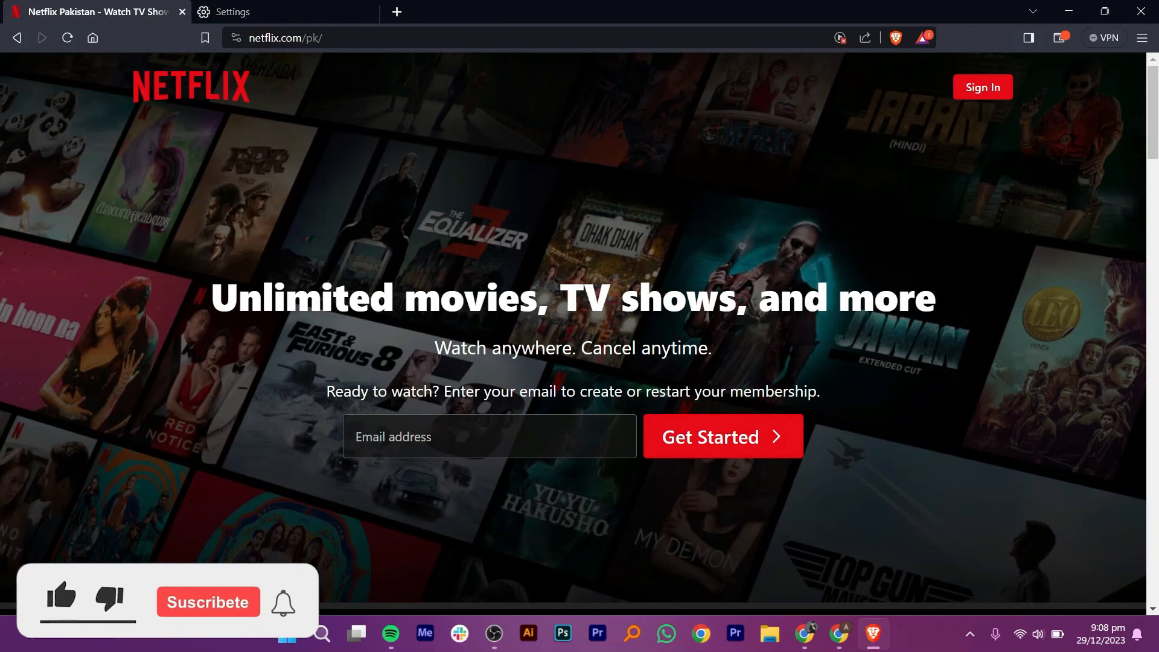
# - Return to the reloaded Netflix Pakistan sign-up page in the relaunched browser
pyautogui.click(62, 595)
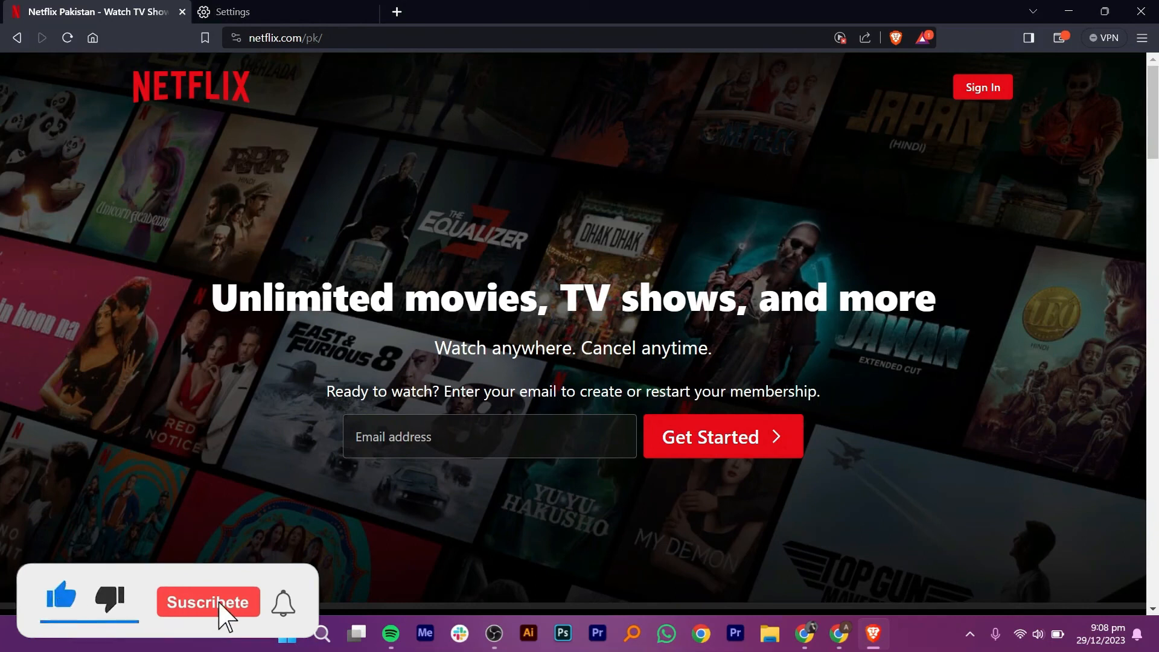
pyautogui.click(208, 601)
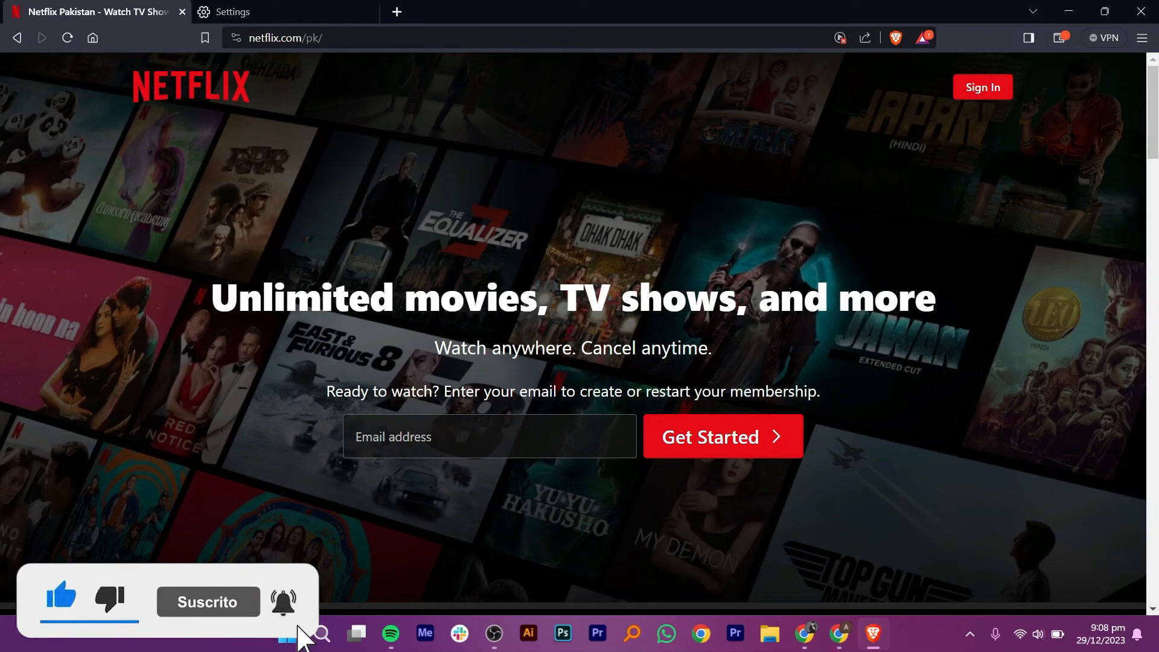